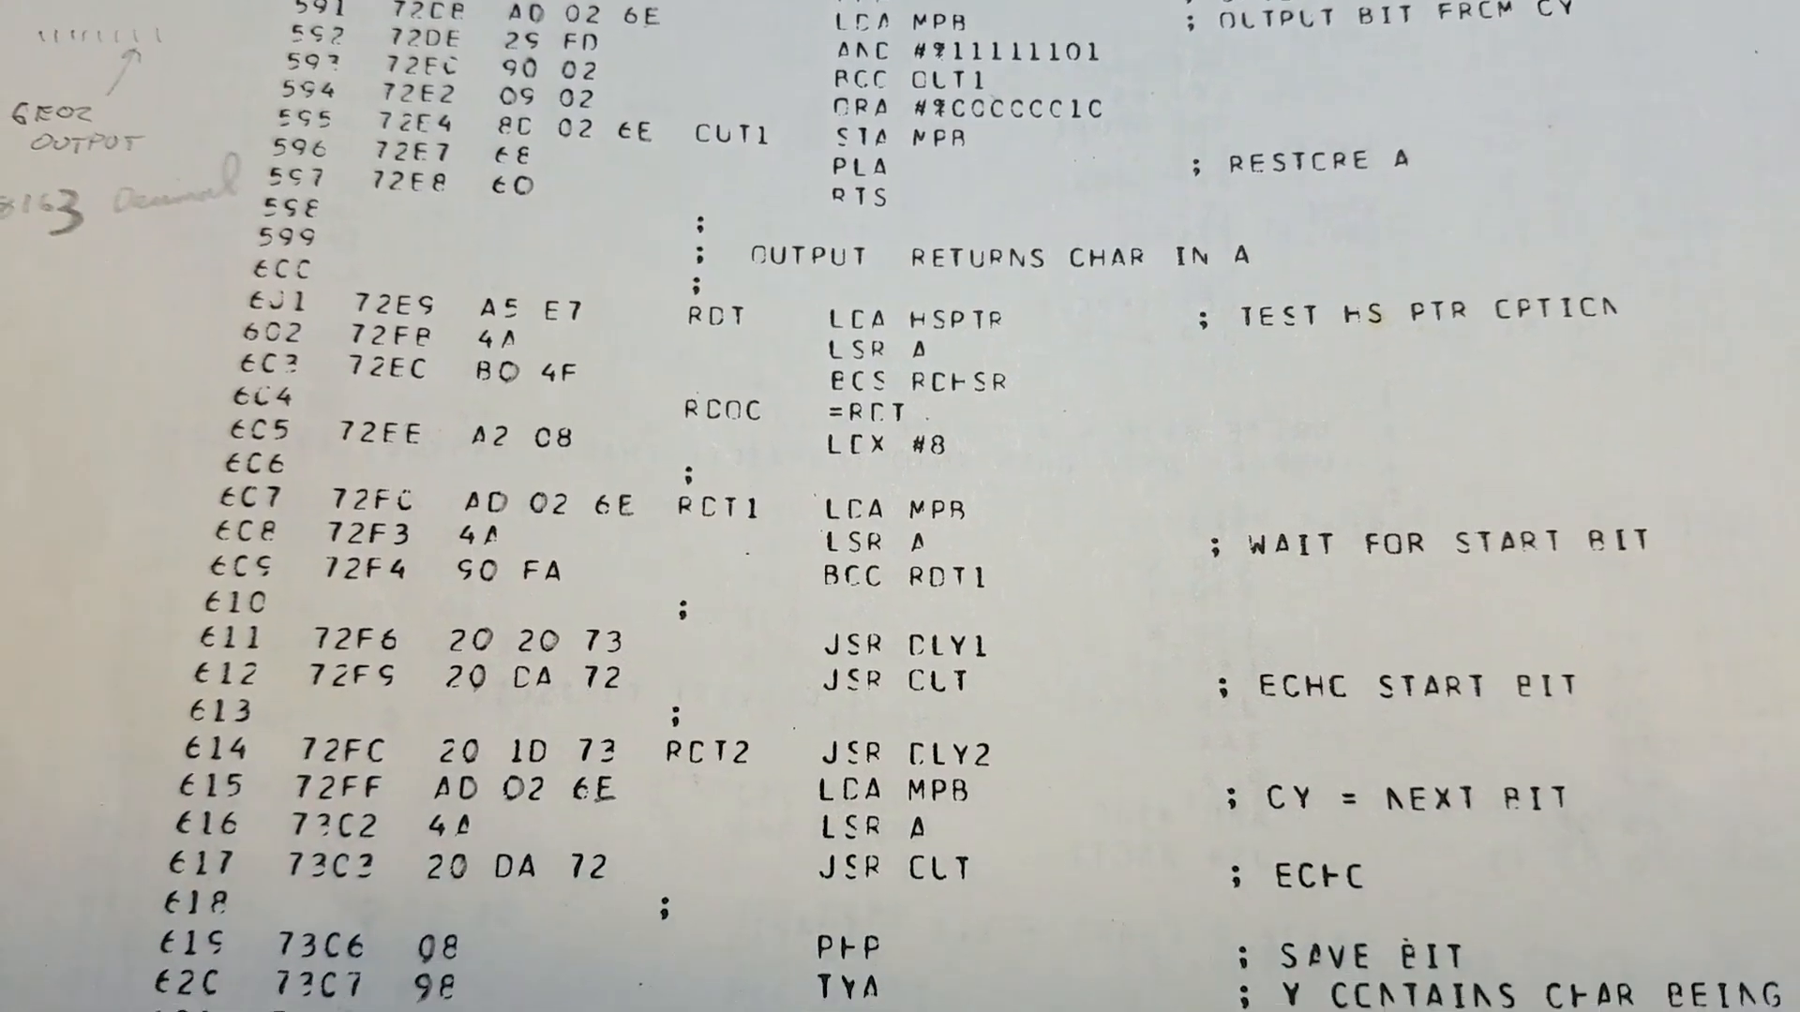
scroll("down", 3)
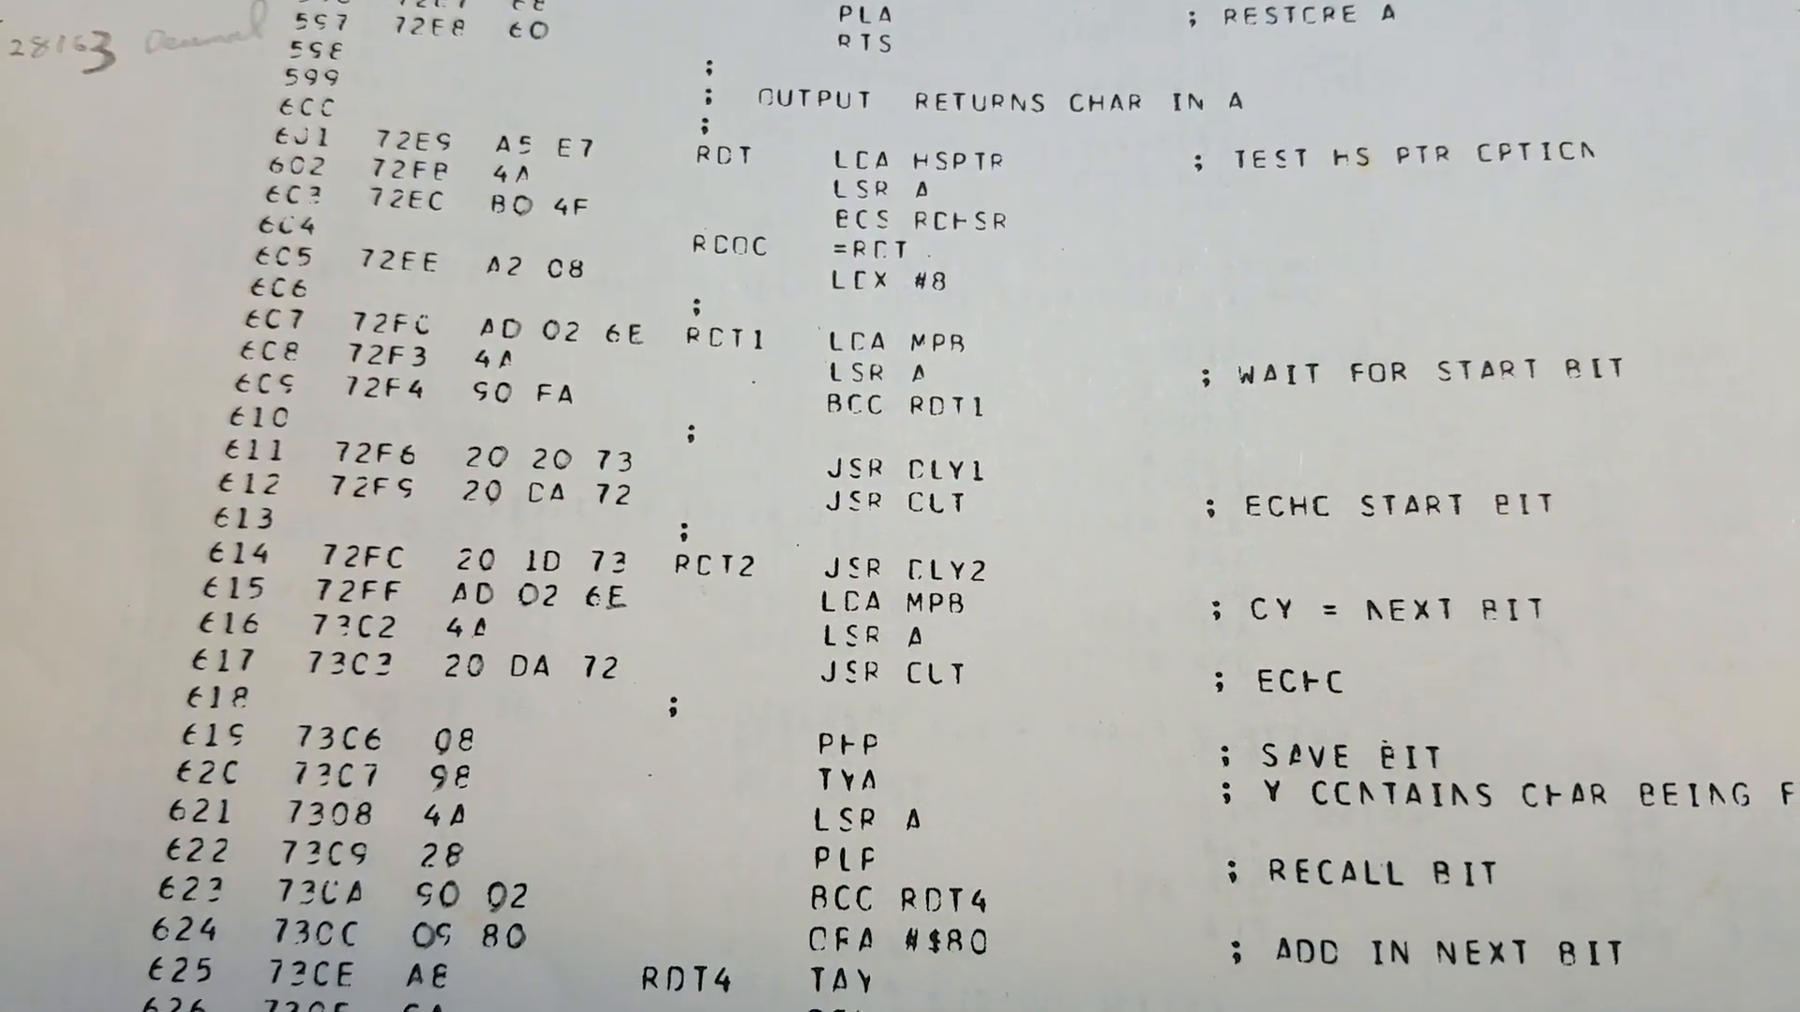
scroll("down", 3)
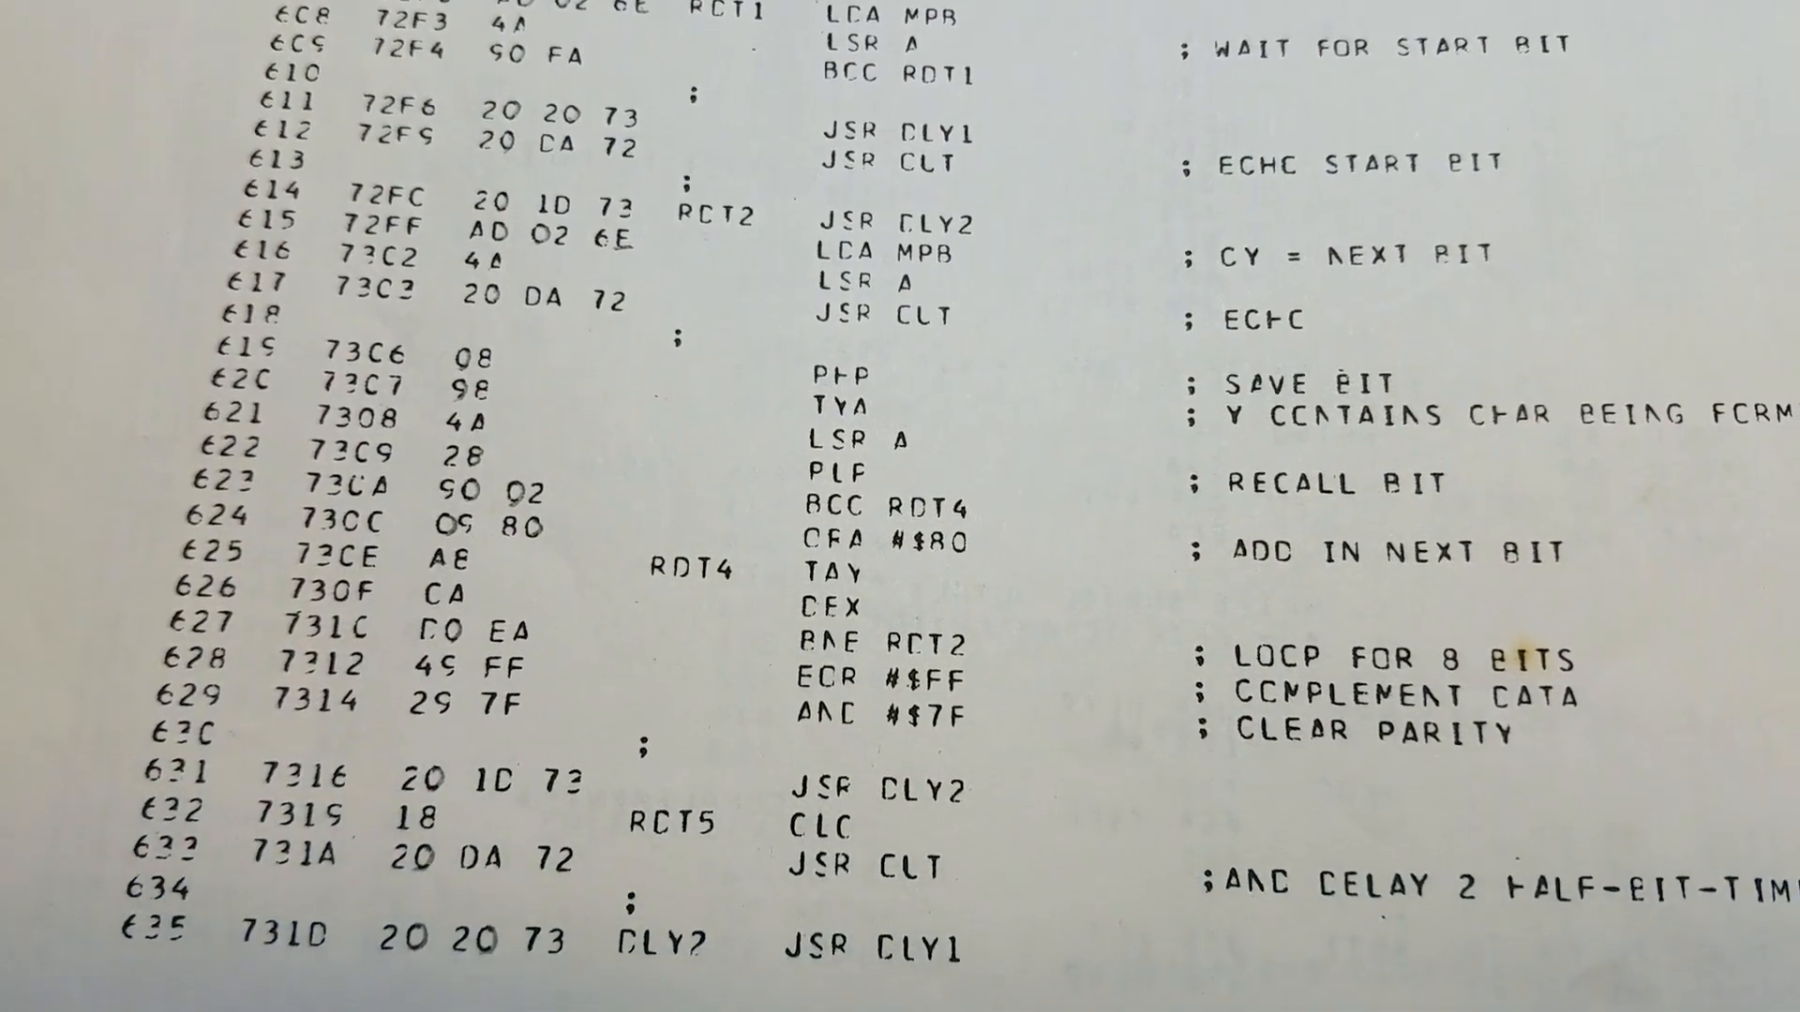
scroll("down", 3)
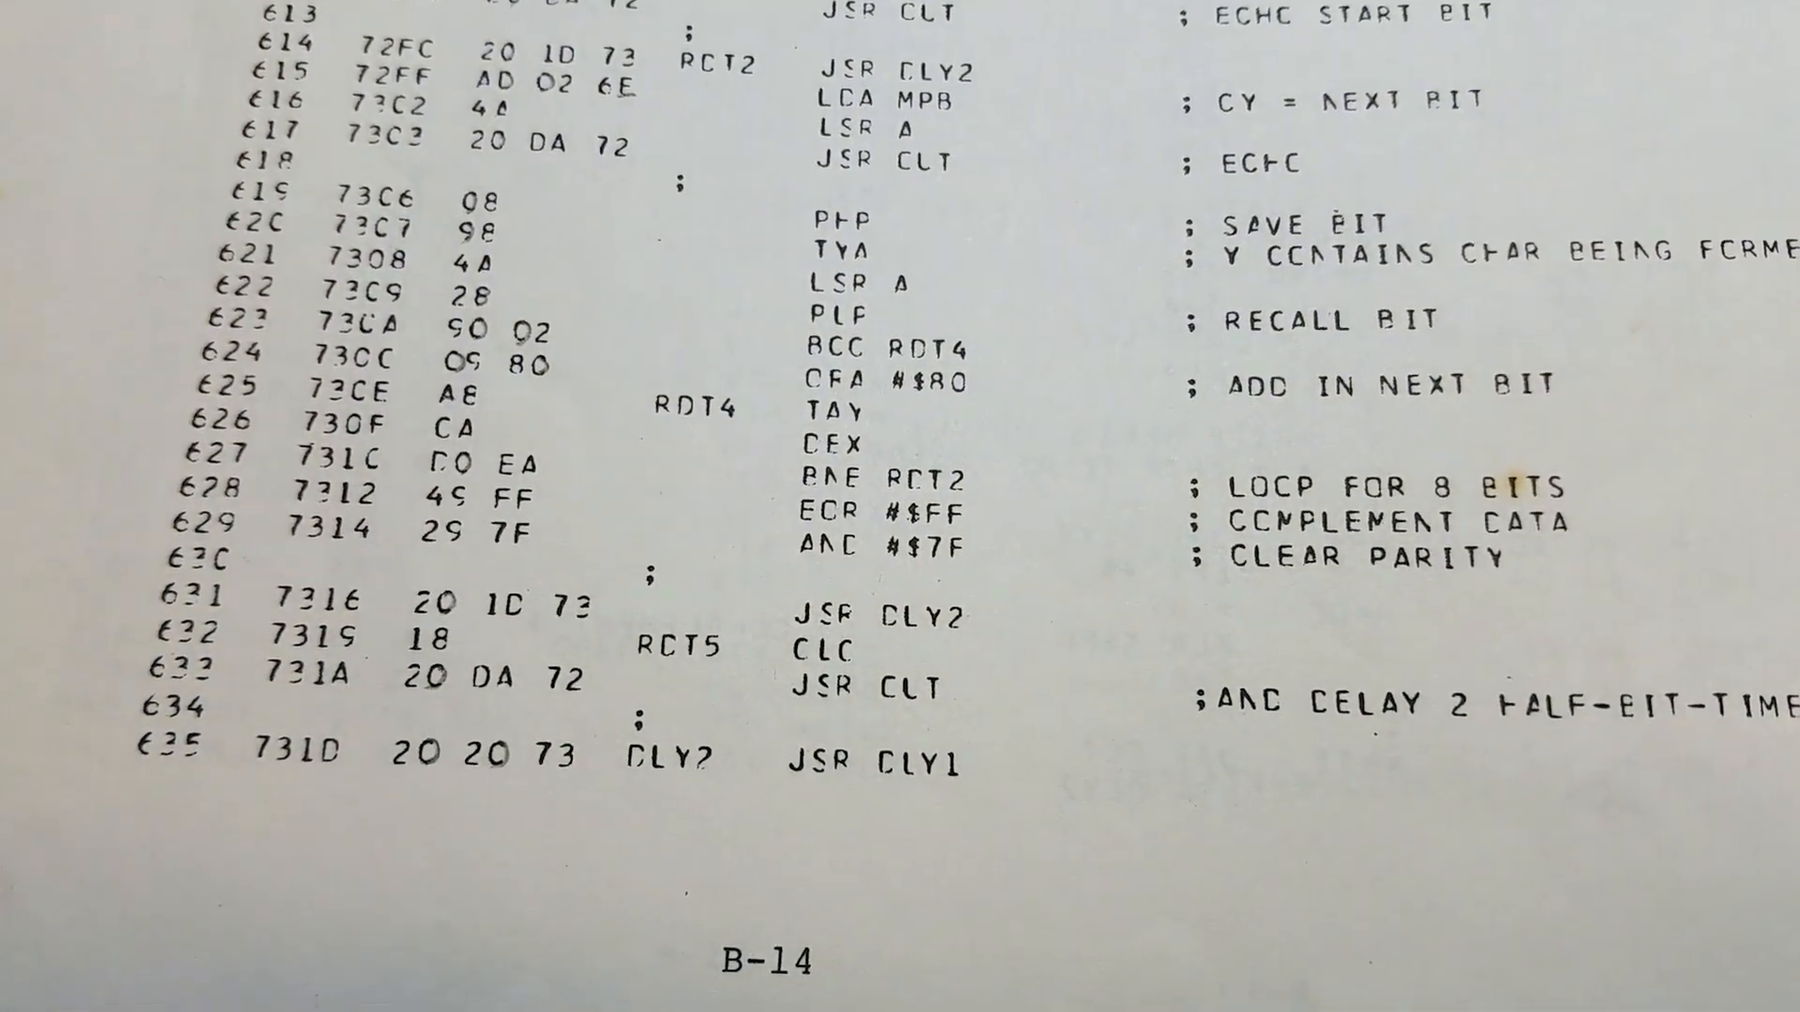